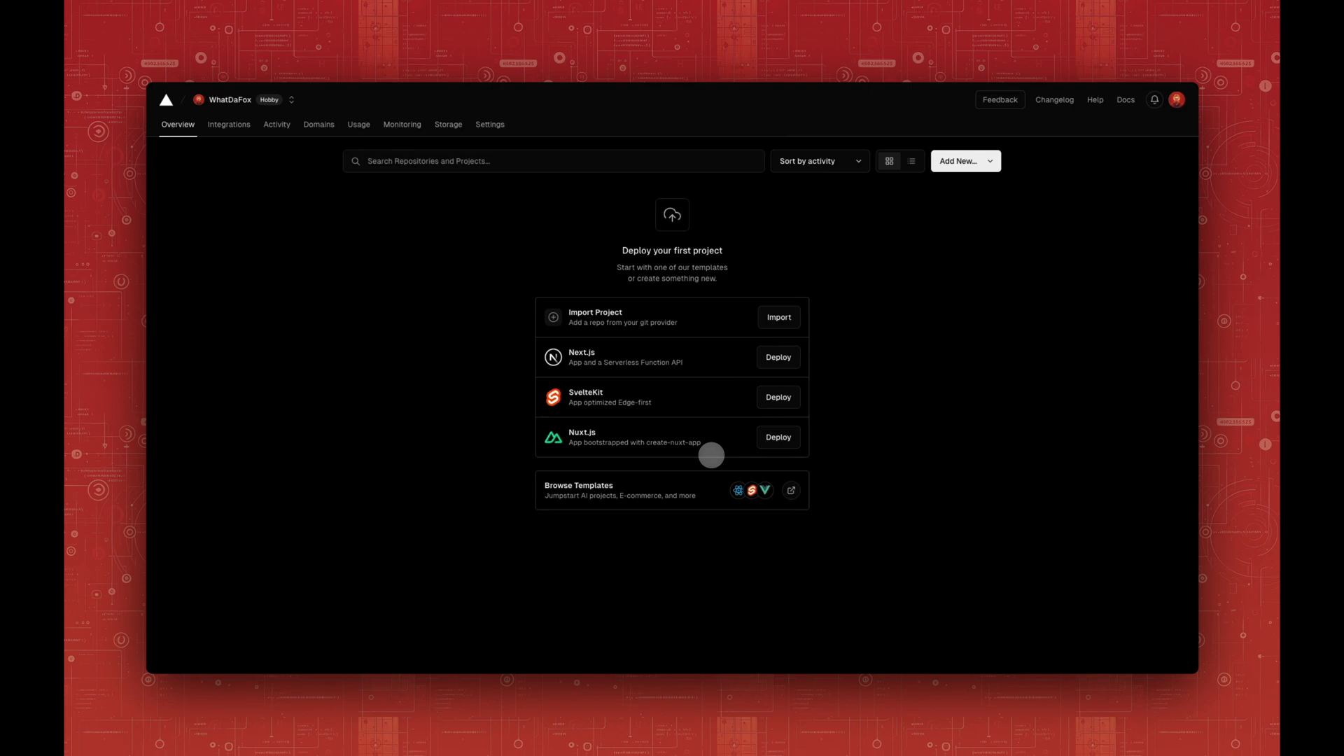
Start deploying the Nuxt.js starter template from the Overview page
{"action": "left_click", "coordinate": [778, 437]}
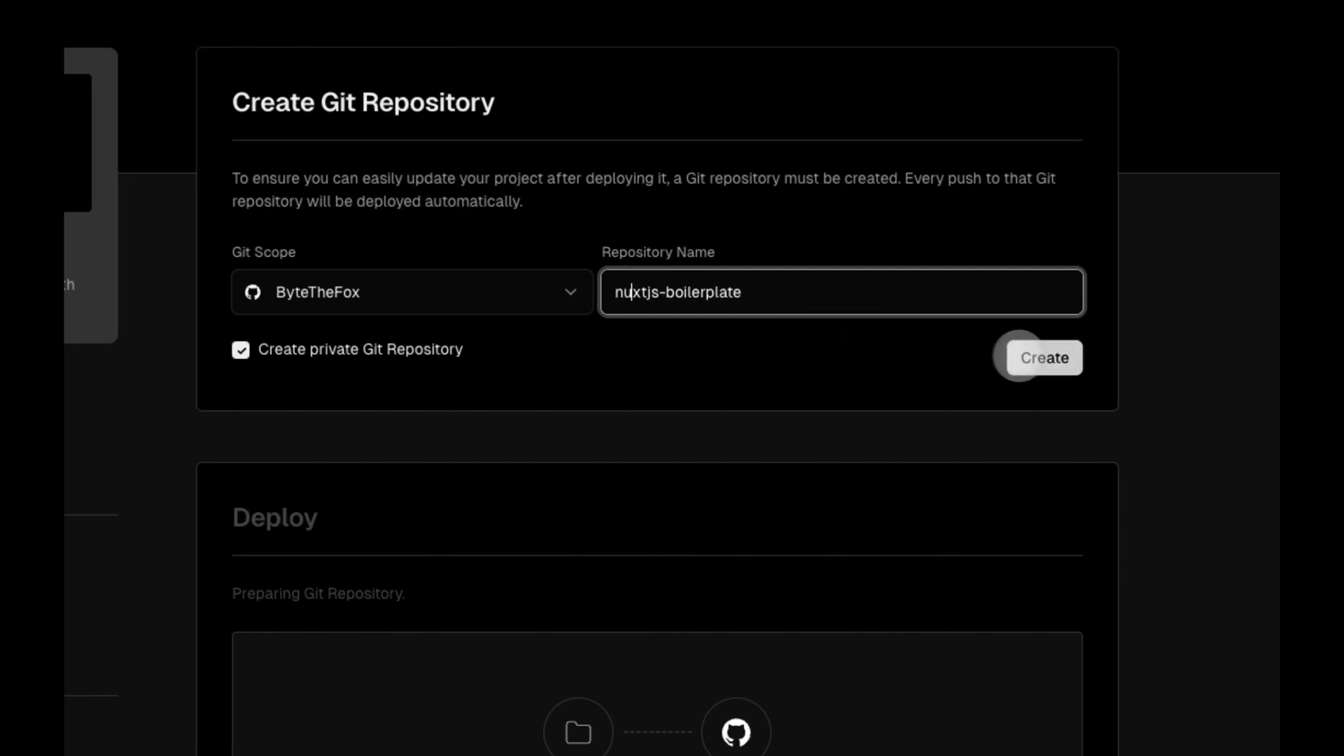
Create the private nuxtjs-boilerplate Git repository for the template
{"action": "left_click", "coordinate": [1040, 357]}
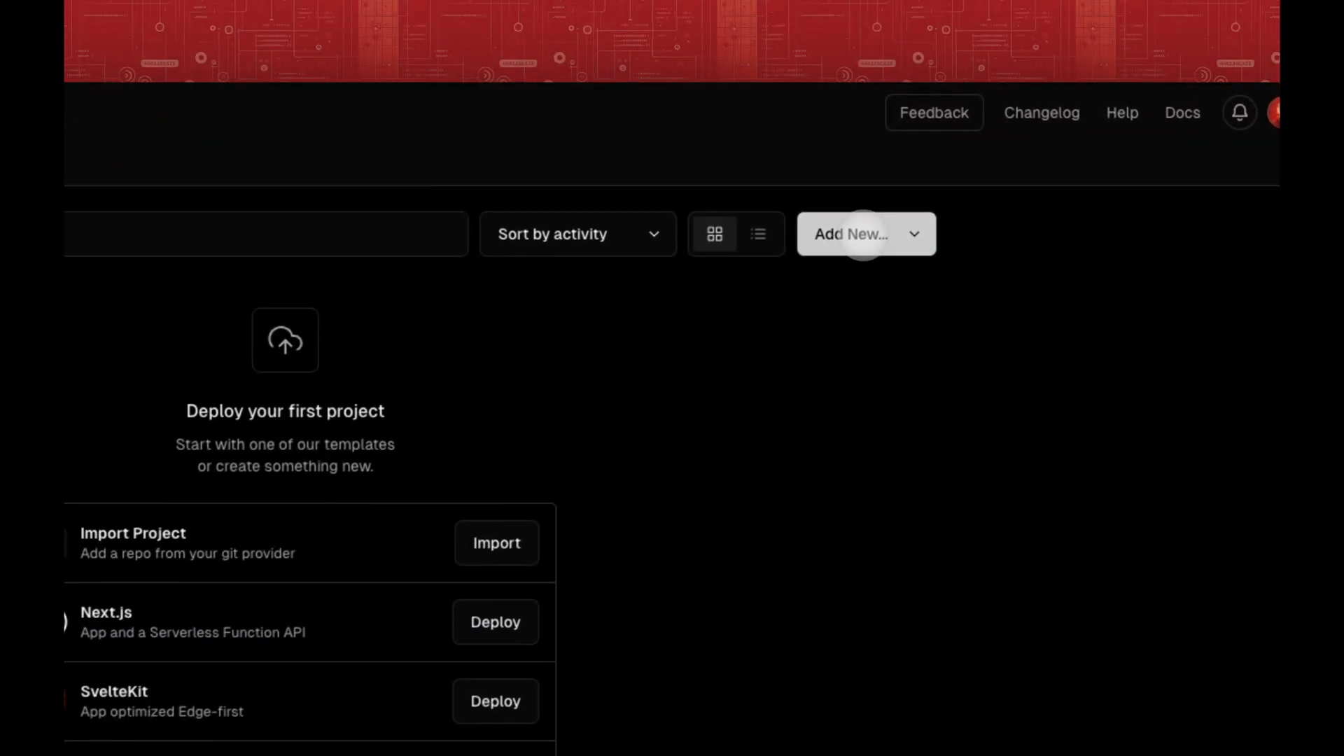
Begin adding a new Project via Add New…, reaching the repository import list
{"action": "left_click", "coordinate": [865, 233]}
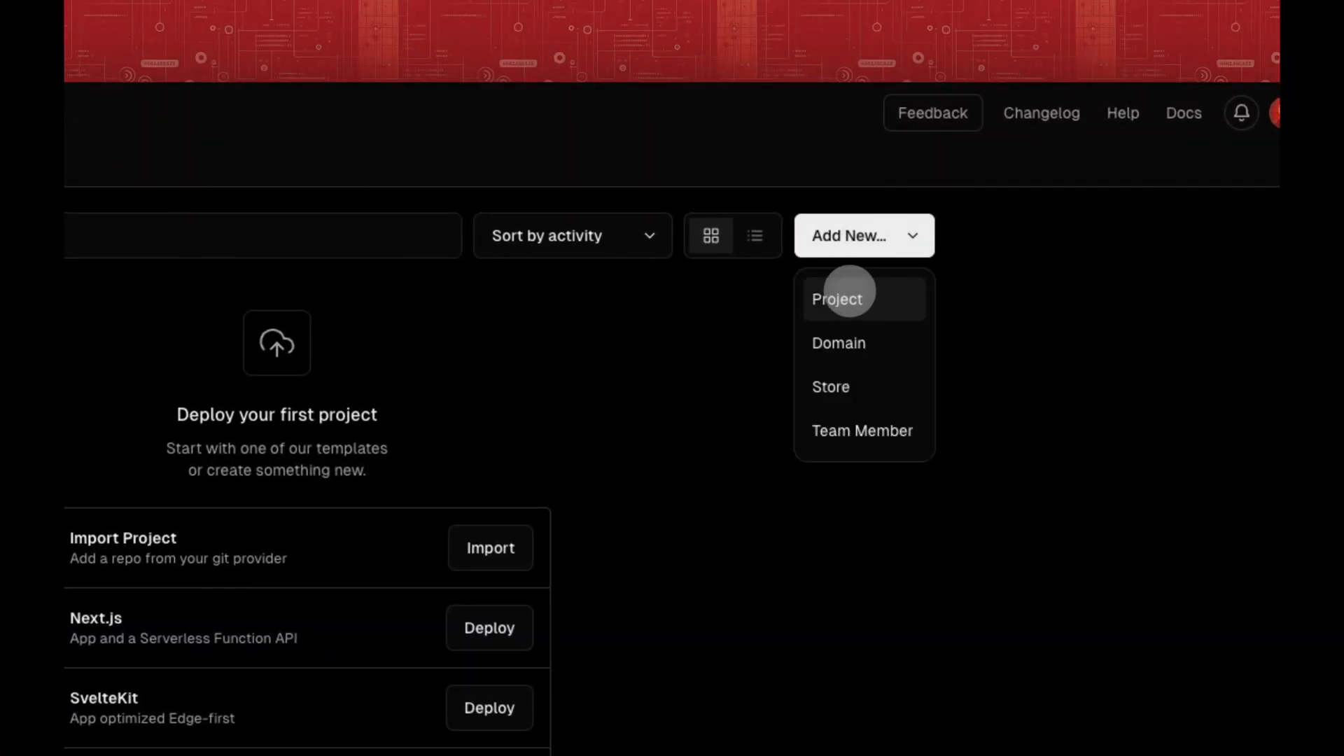
{"action": "left_click", "coordinate": [837, 298]}
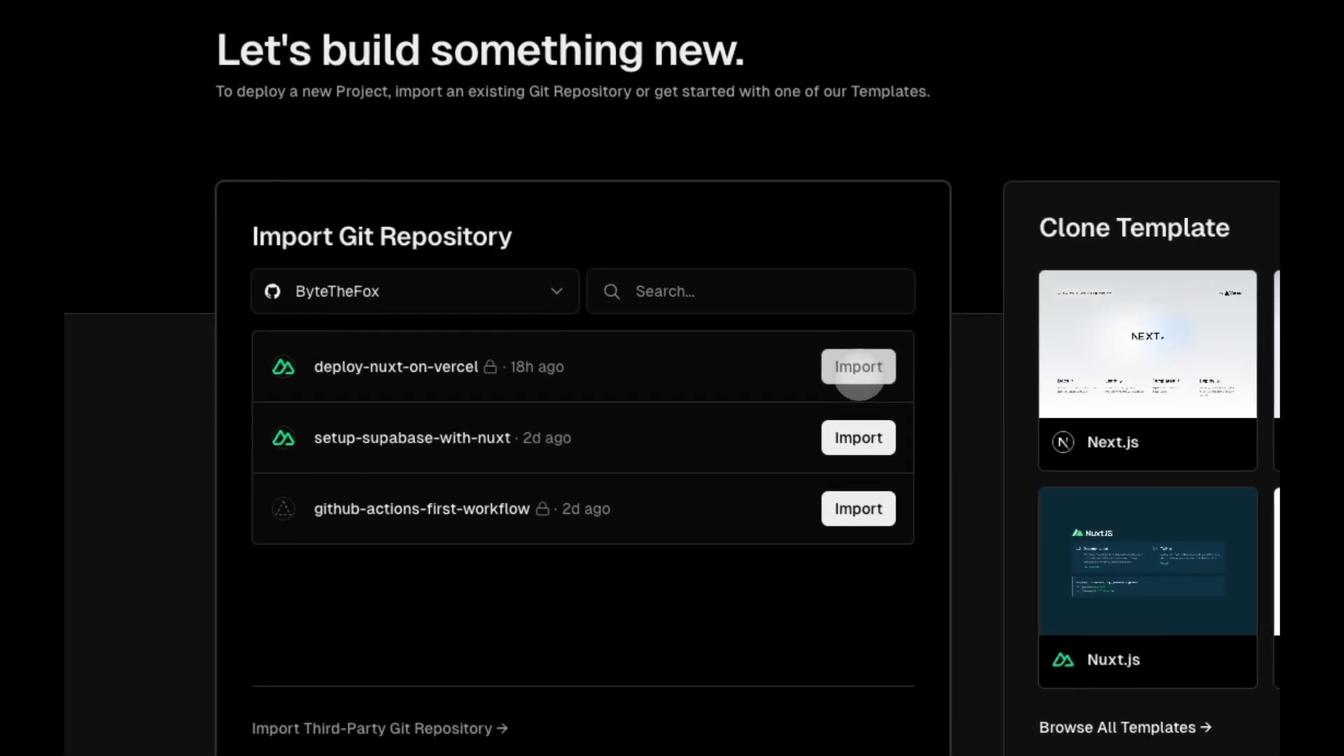
Import deploy-nuxt-on-vercel with the Nuxt.js preset, review Build and Output Settings, and deploy it
{"action": "left_click", "coordinate": [857, 366]}
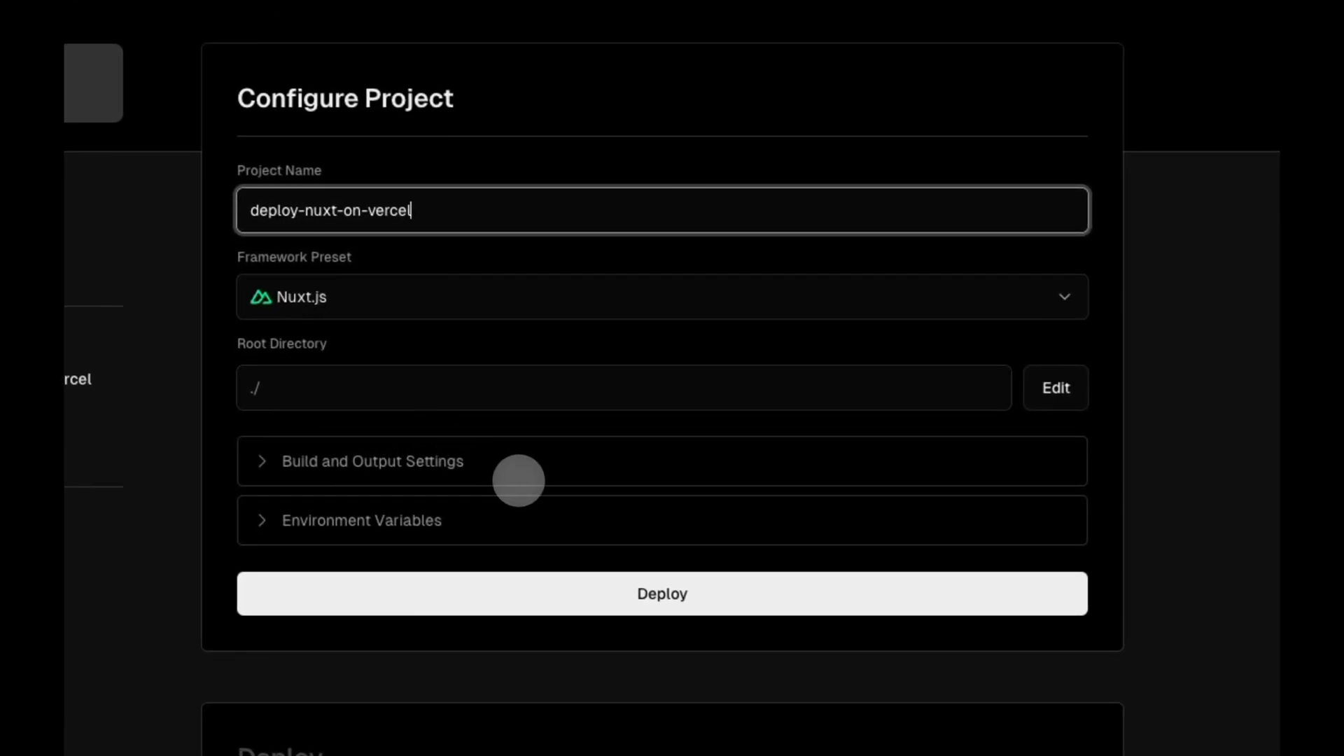
{"action": "mouse_move", "coordinate": [361, 476]}
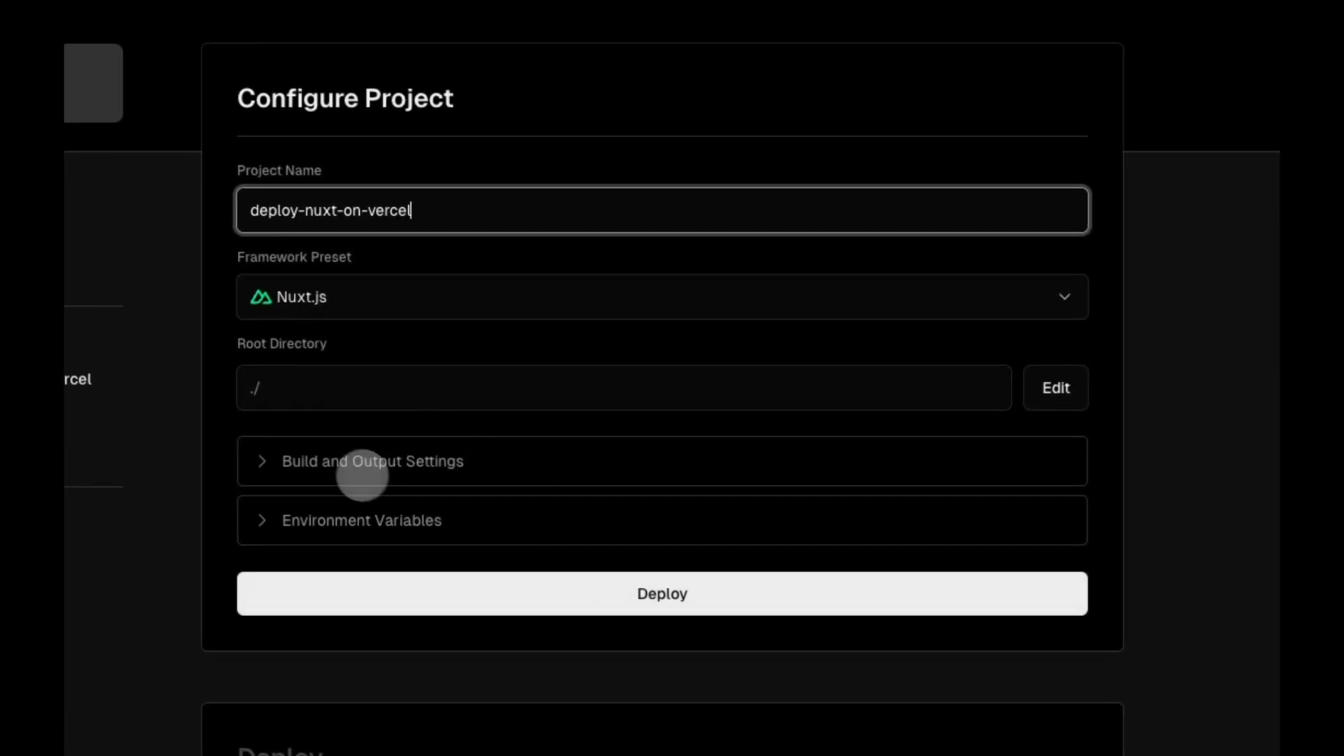
{"action": "left_click", "coordinate": [371, 460]}
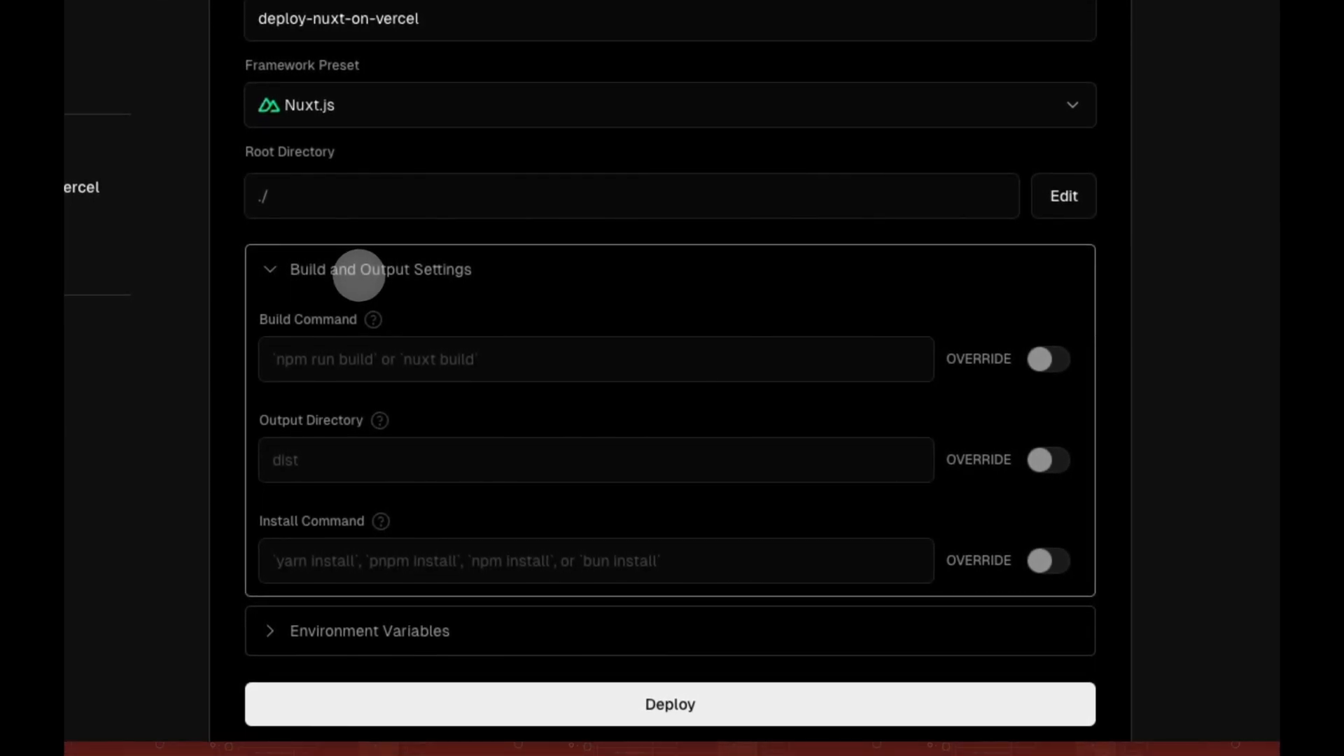
{"action": "mouse_move", "coordinate": [578, 696]}
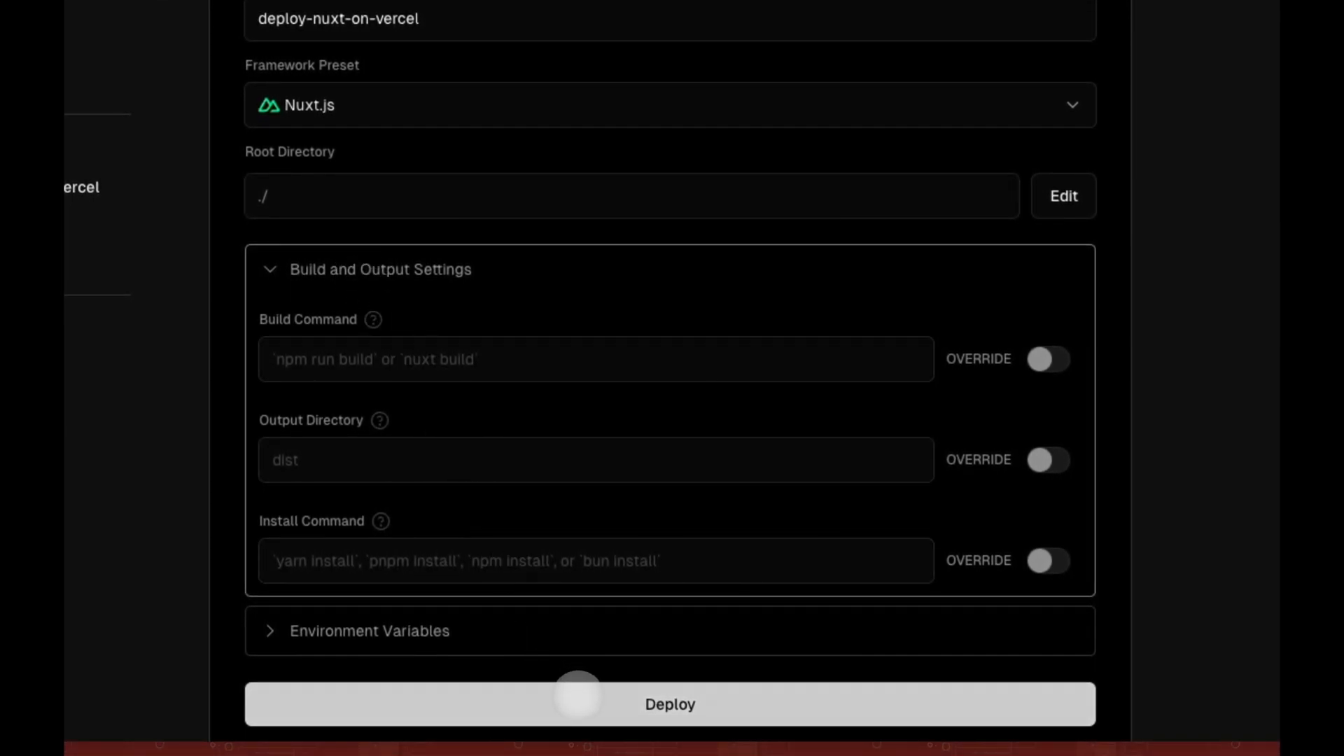
{"action": "left_click", "coordinate": [669, 704]}
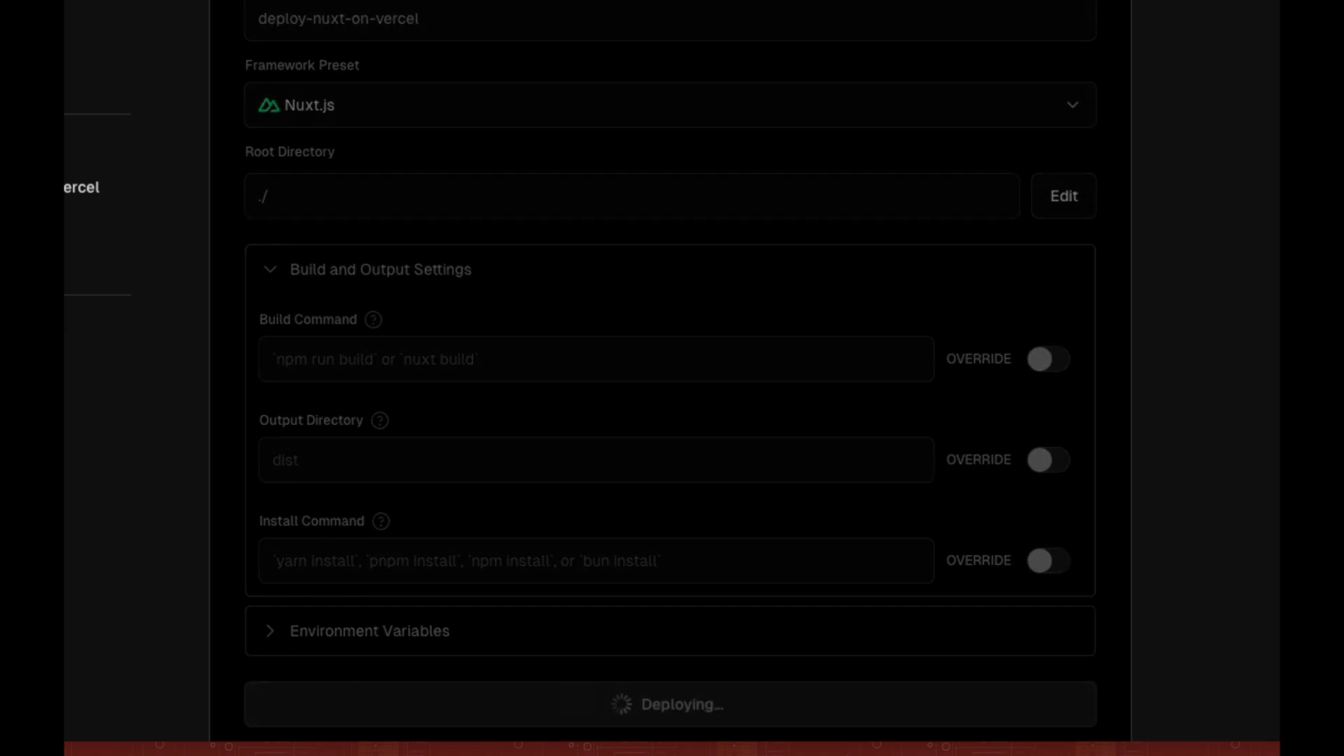
{"action": "left_click", "coordinate": [668, 704]}
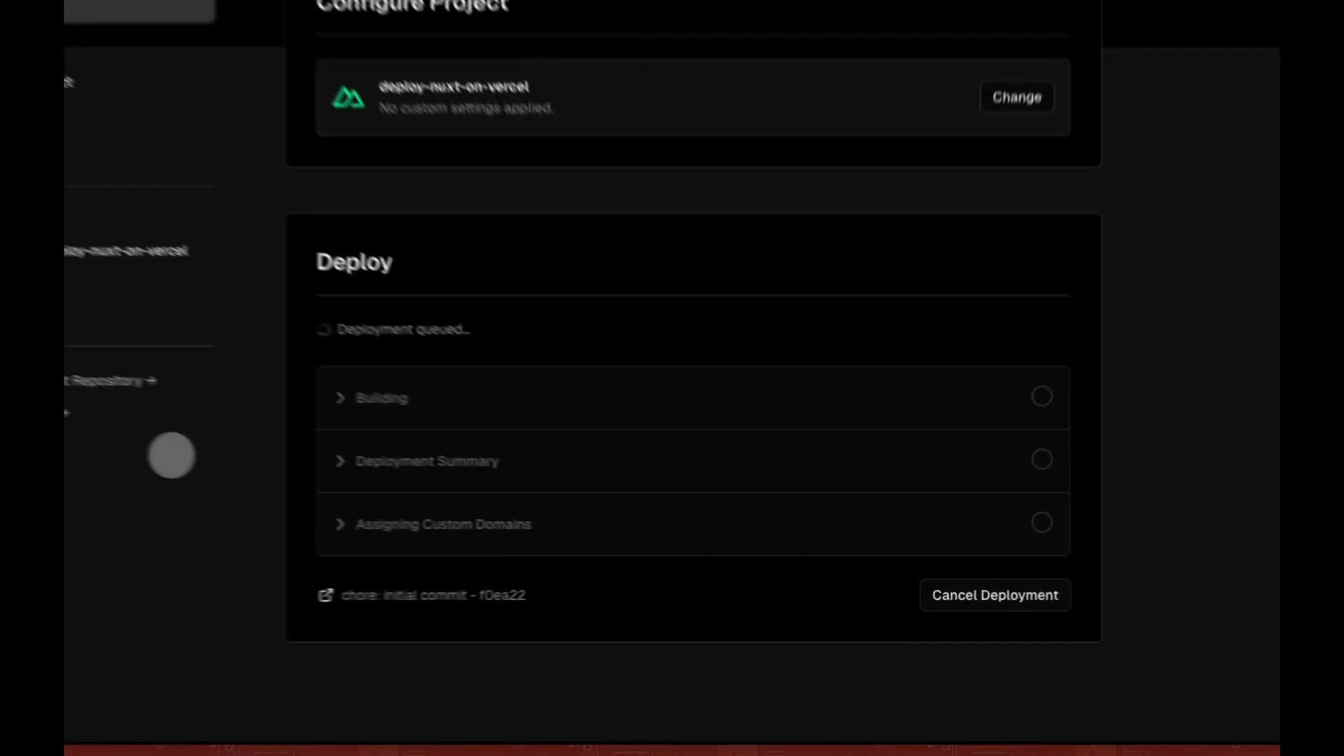